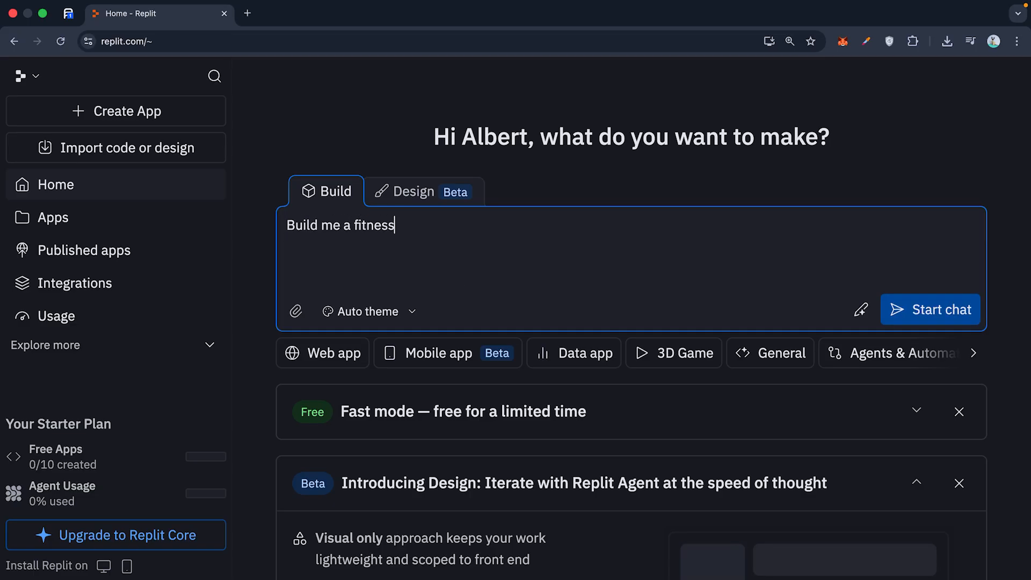
Abandon the typed fitness app idea and switch the home prompt to Design (Beta) mode
type("app")
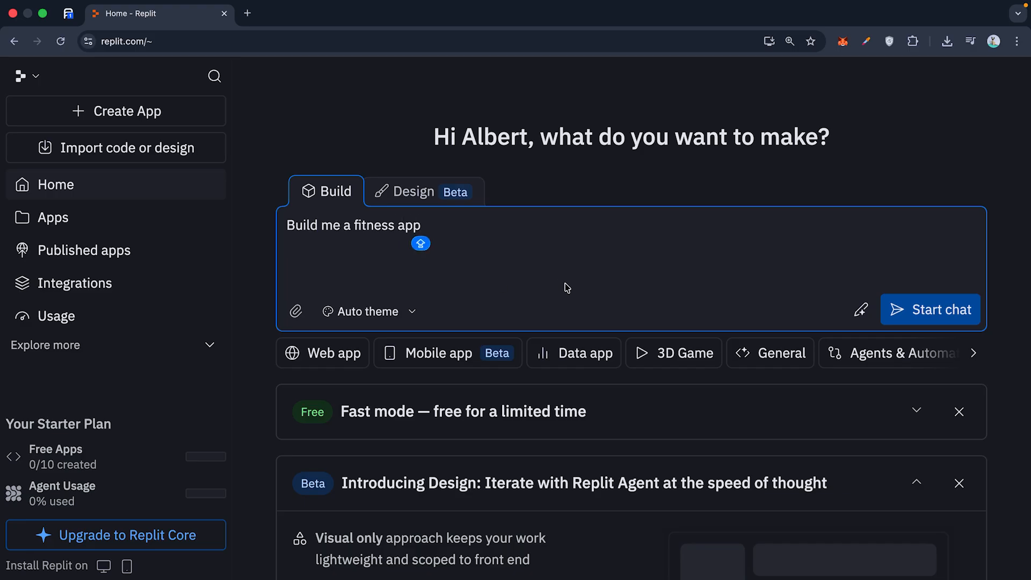
left_click(413, 190)
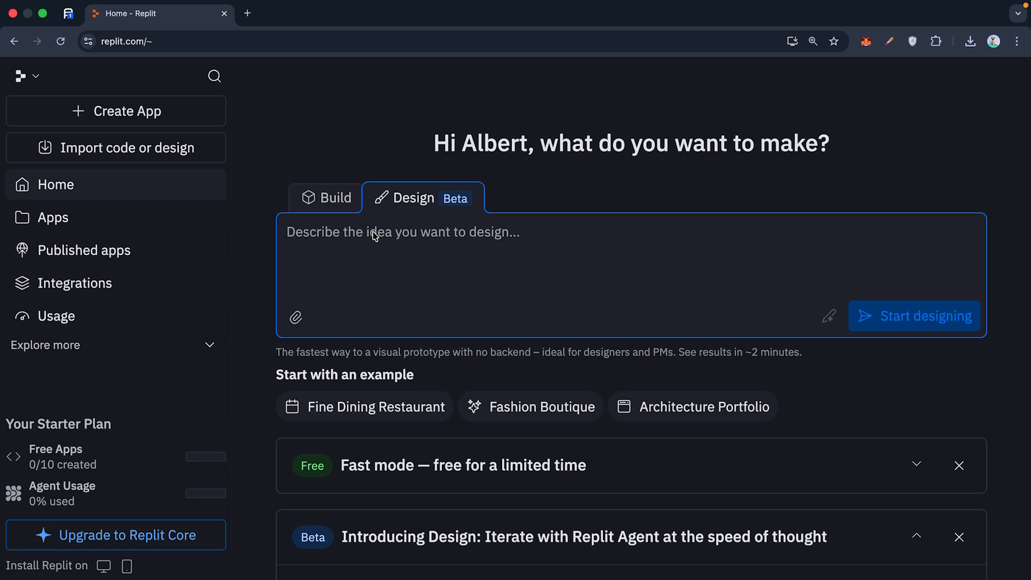
Submit the design idea 'Make a task manager', using one of the 10 free apps
left_click(400, 232)
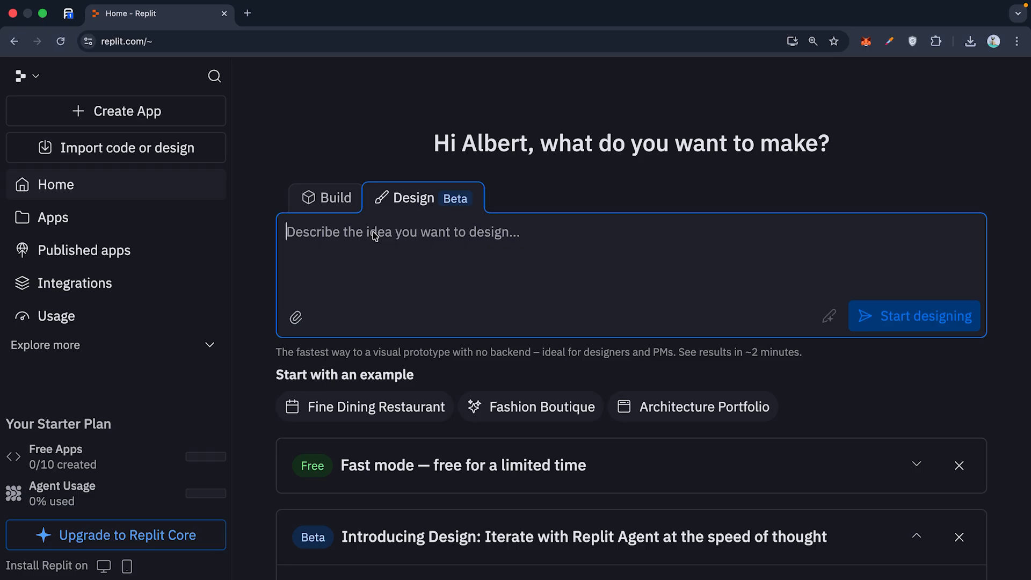
type("Make a task manager")
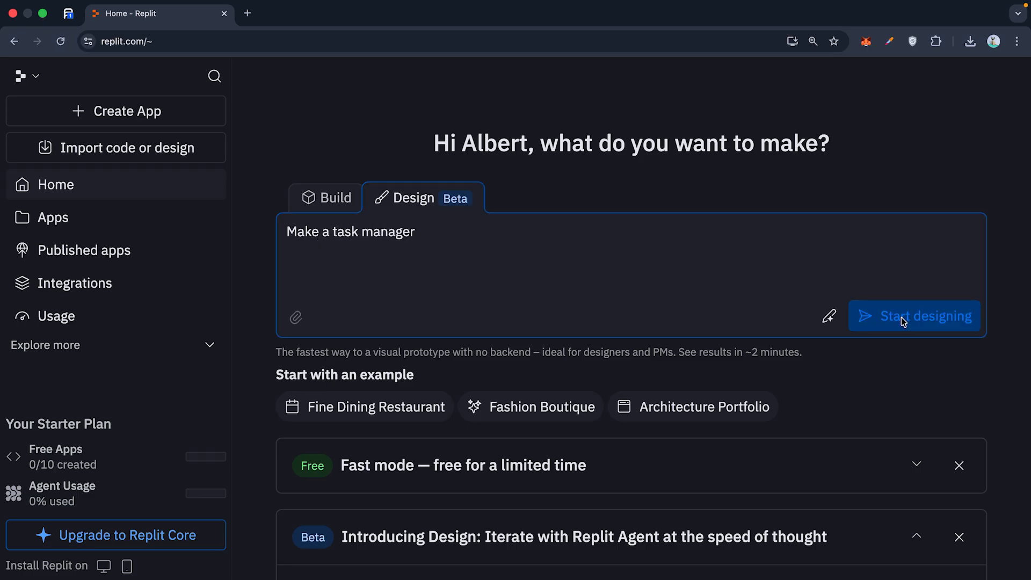
left_click(914, 316)
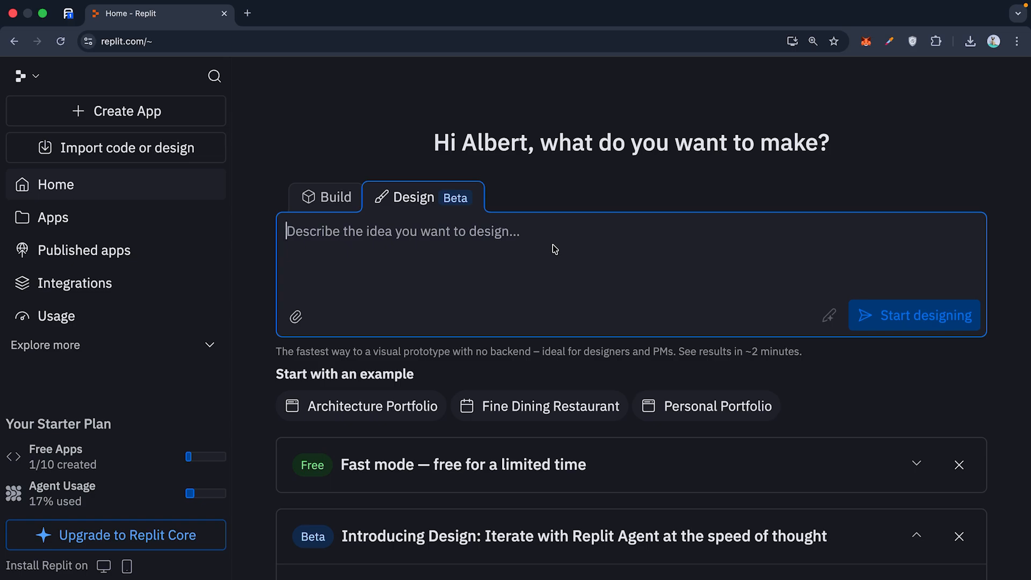
Write a senior-frontend-engineer prompt for a dark-mode Kanban dashboard with drag-and-drop draft/review/published columns and real-time status updates
type("Act as a senior frontend engineer.")
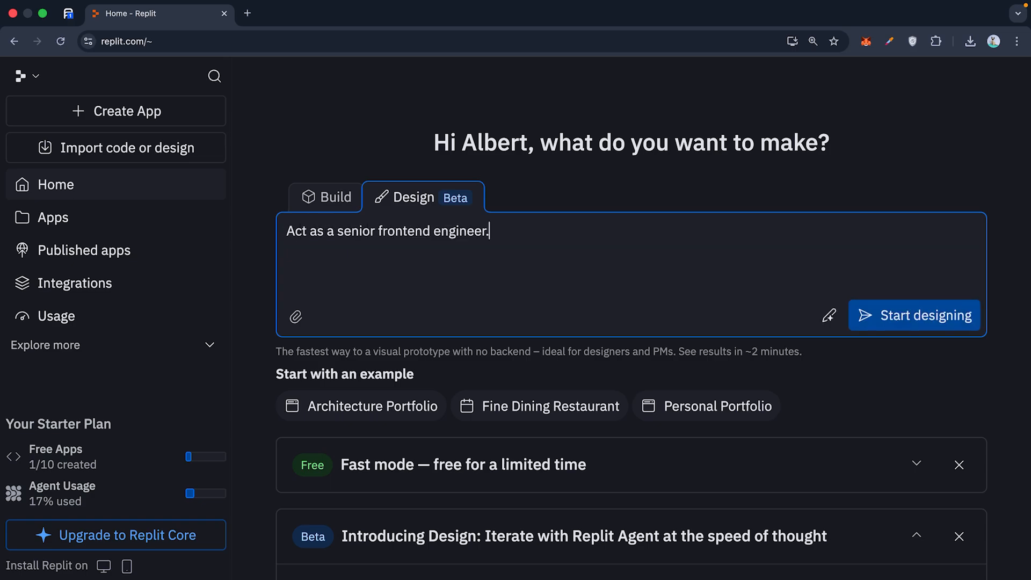
type("Bi")
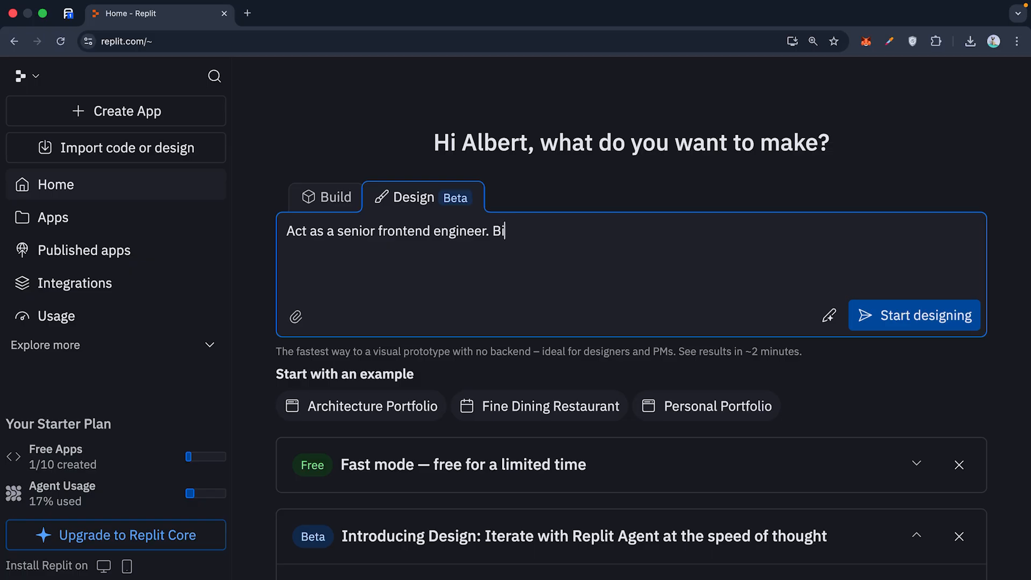
type("uild a")
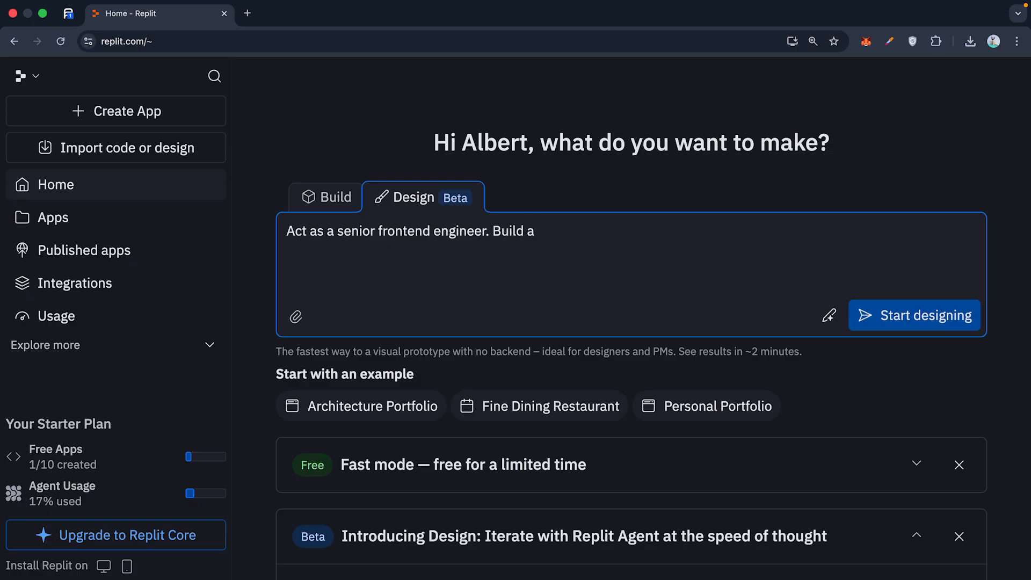
type("kanban-style task management dashboard for a context tea")
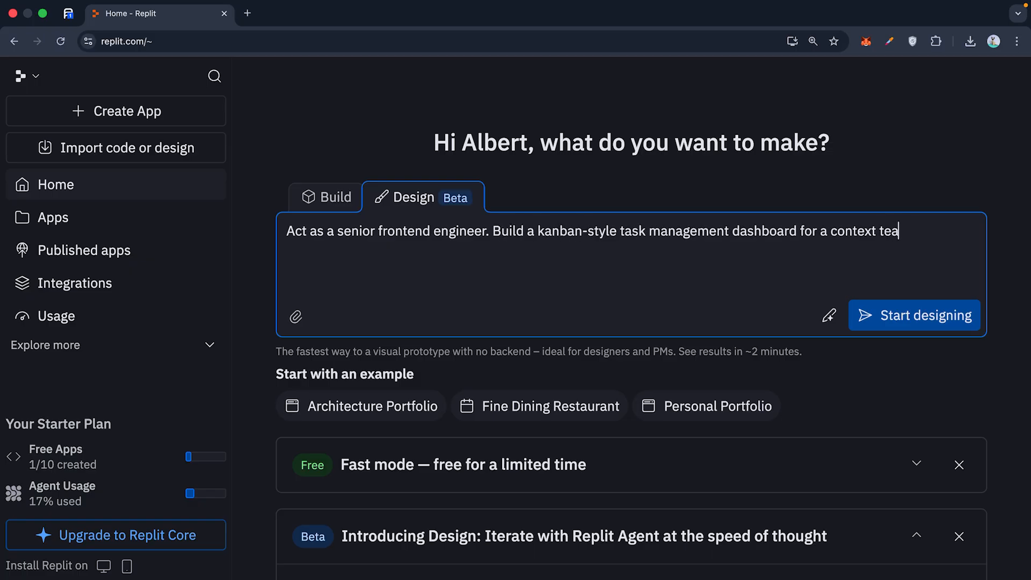
type("m. Use React for the frontend and a postgreSQL database for the backend. key feature")
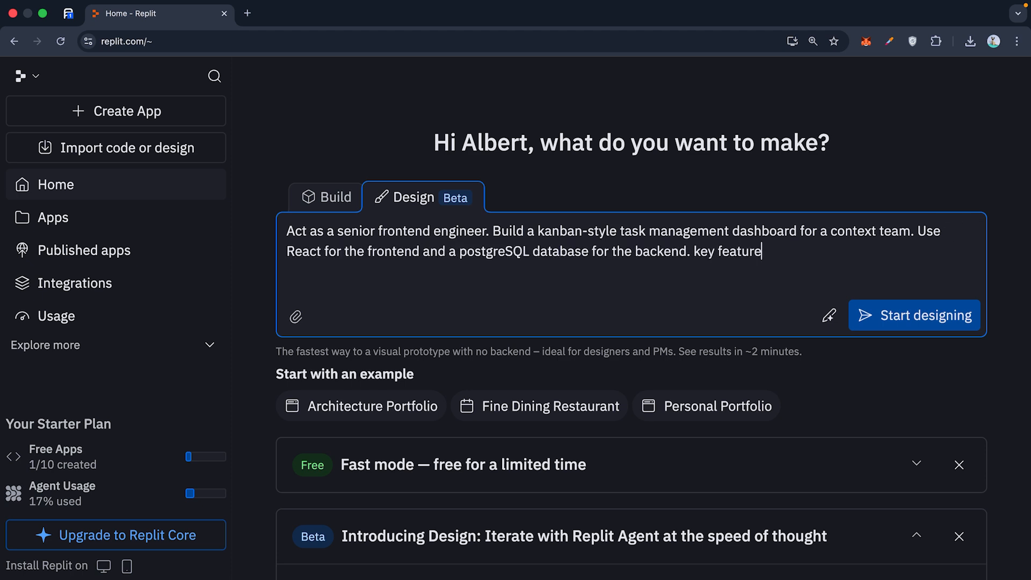
type(". 1")
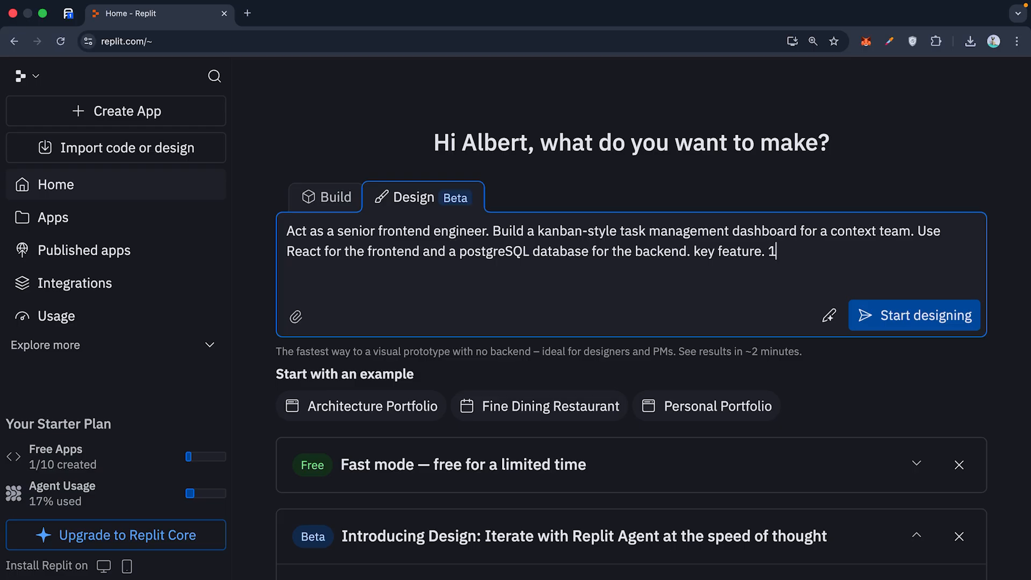
type(". Drag and drop columns for draft , revivew , and published. 2. A dark mode UI inspired by linear,")
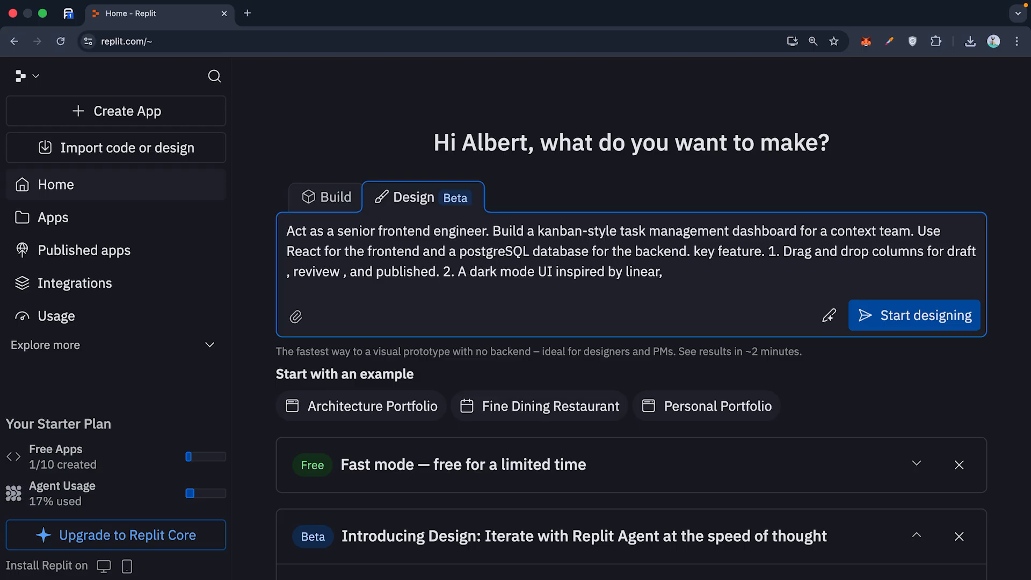
type("3.")
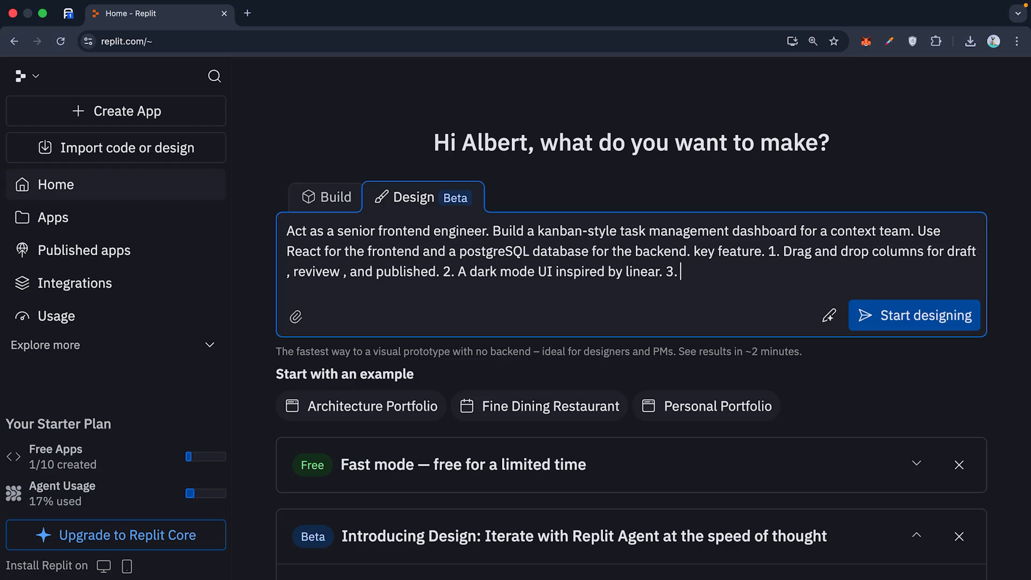
type("Real time")
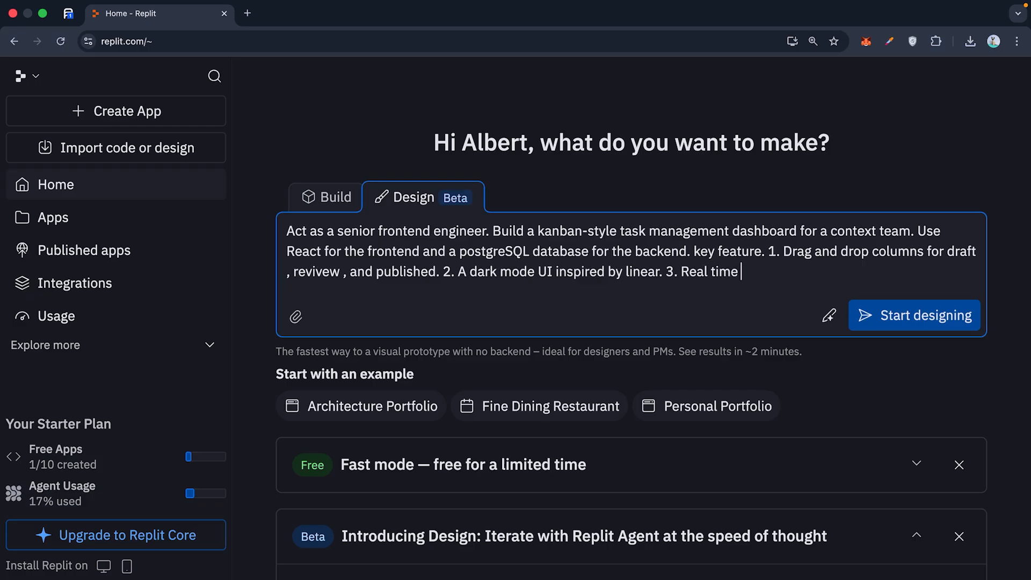
type("status updat")
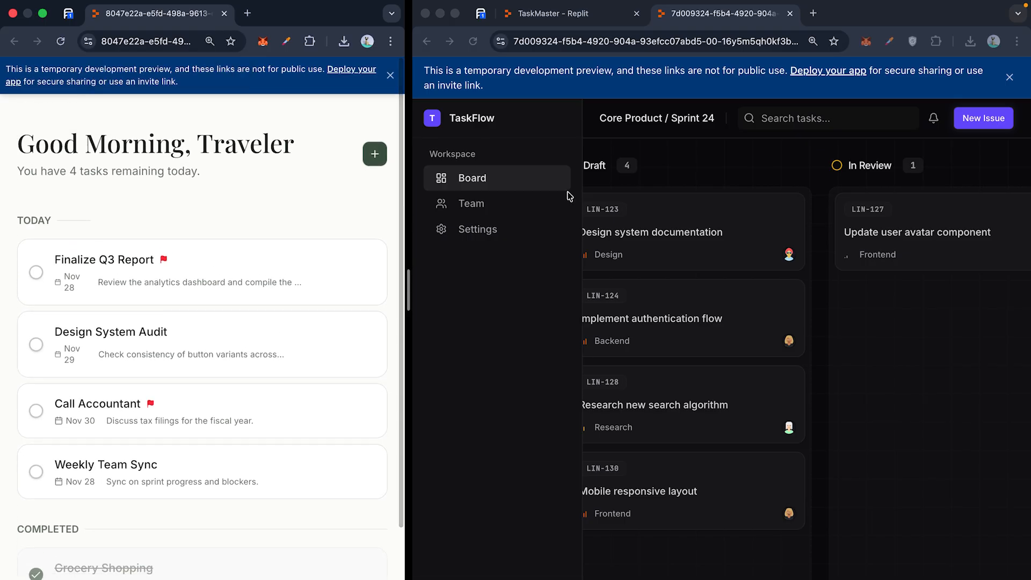
Dismiss the TaskFlow preview notice and return to the Replit workspace tab
left_click(389, 75)
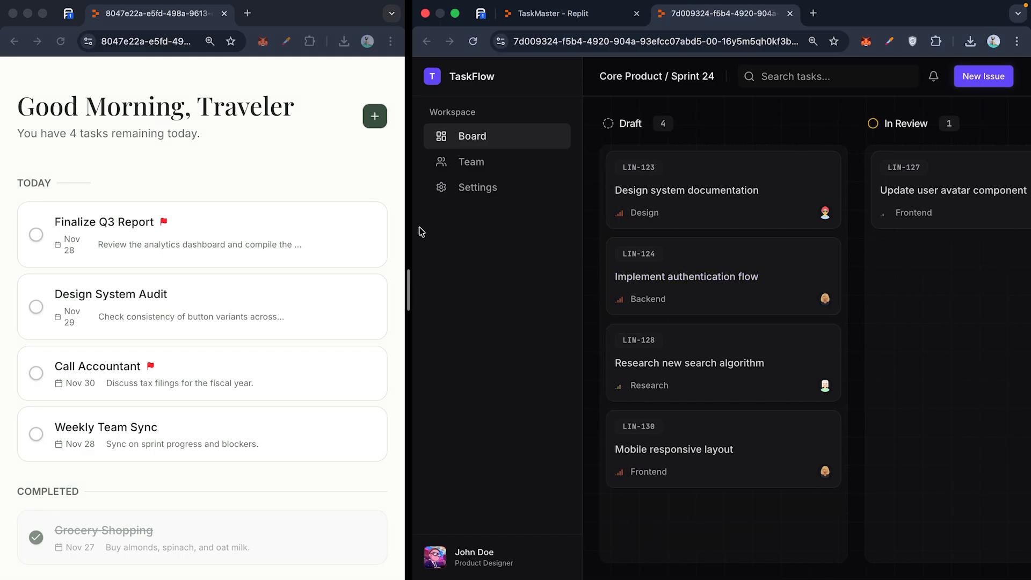
mouse_move(29, 80)
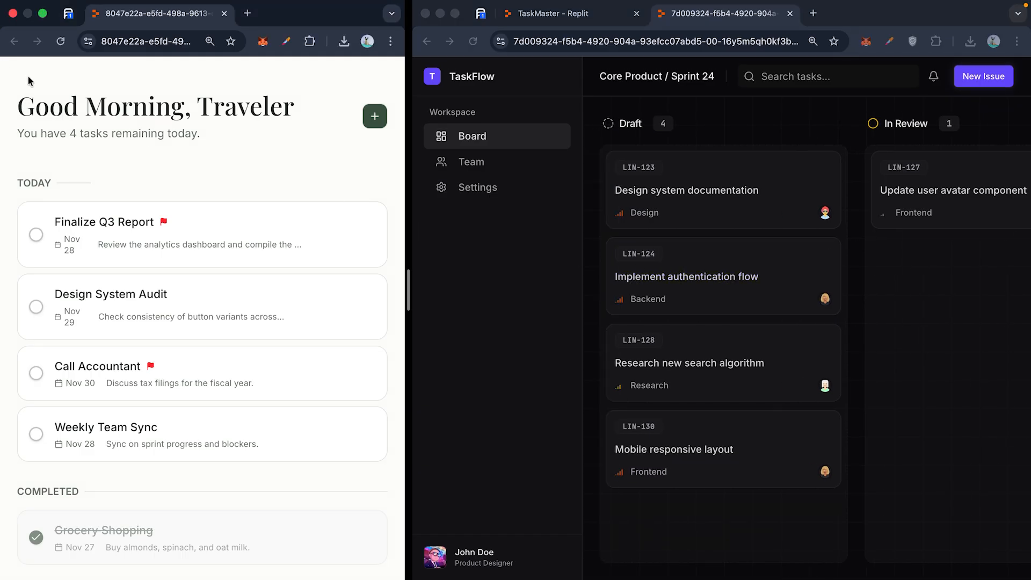
left_click(223, 13)
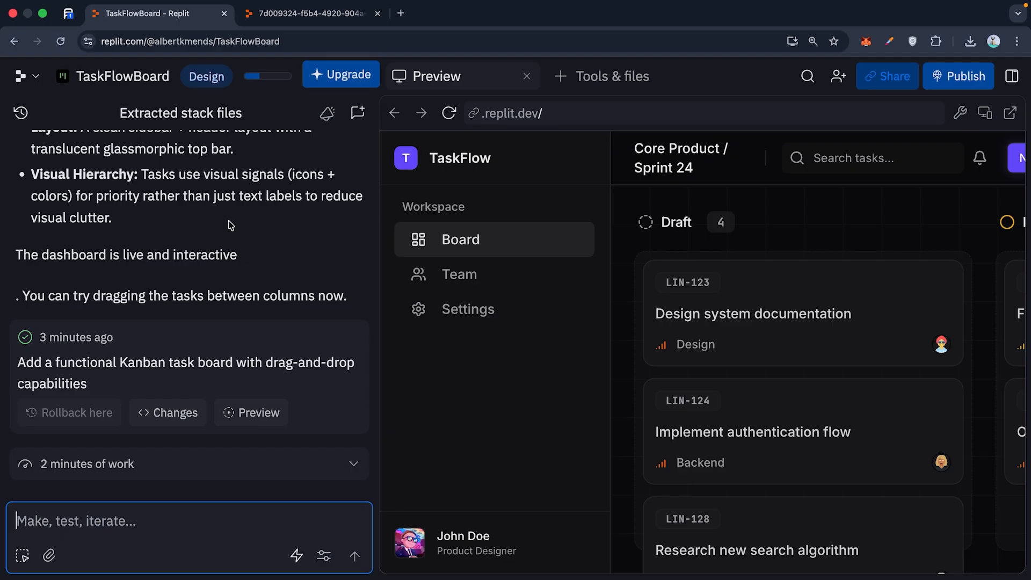
mouse_move(227, 237)
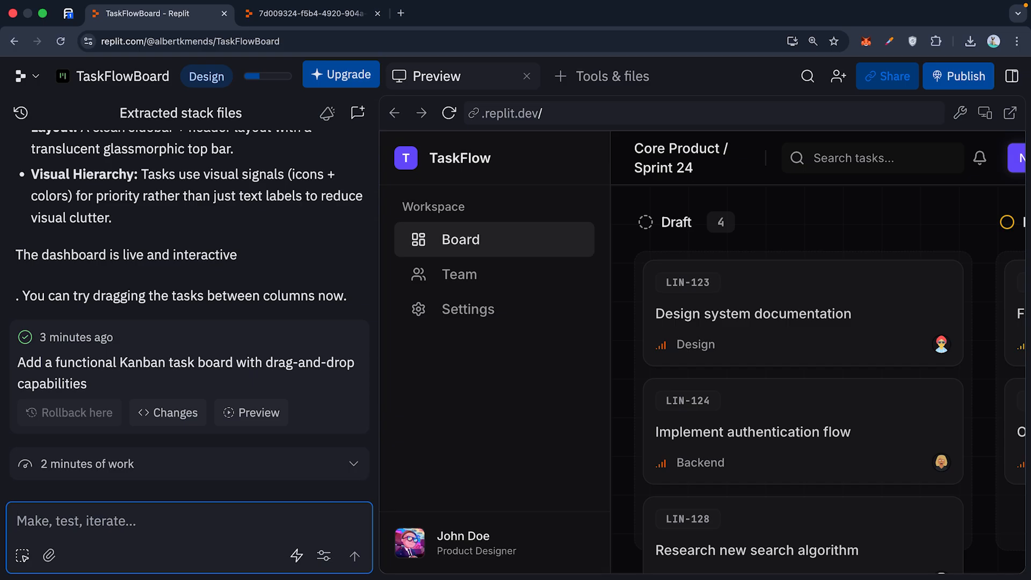
Ask the agent for more rounded card corners and a red High priority tag on each card
type("change the card style to have rounded corners and add a priority tag in red")
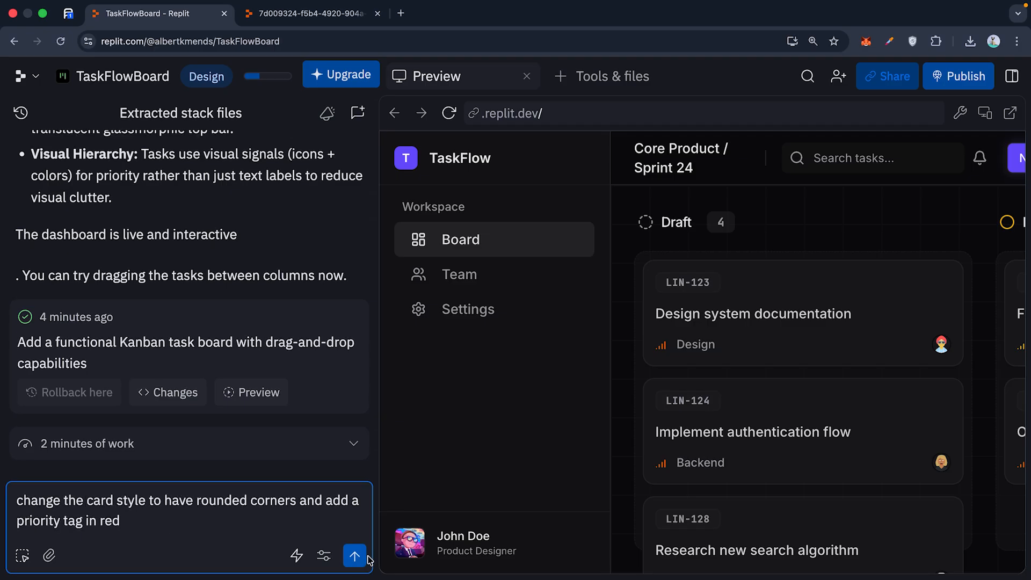
left_click(353, 555)
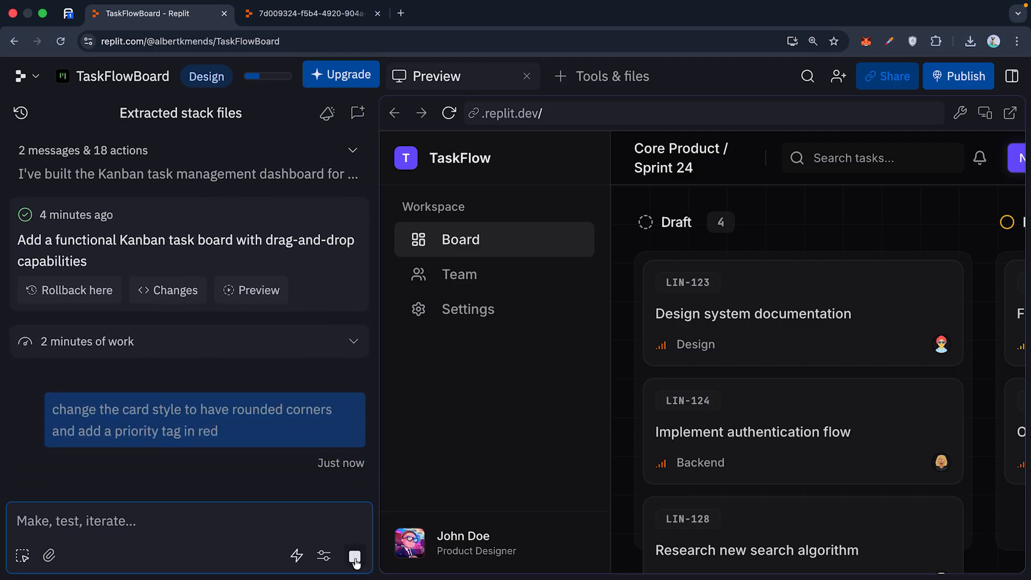
left_click(354, 555)
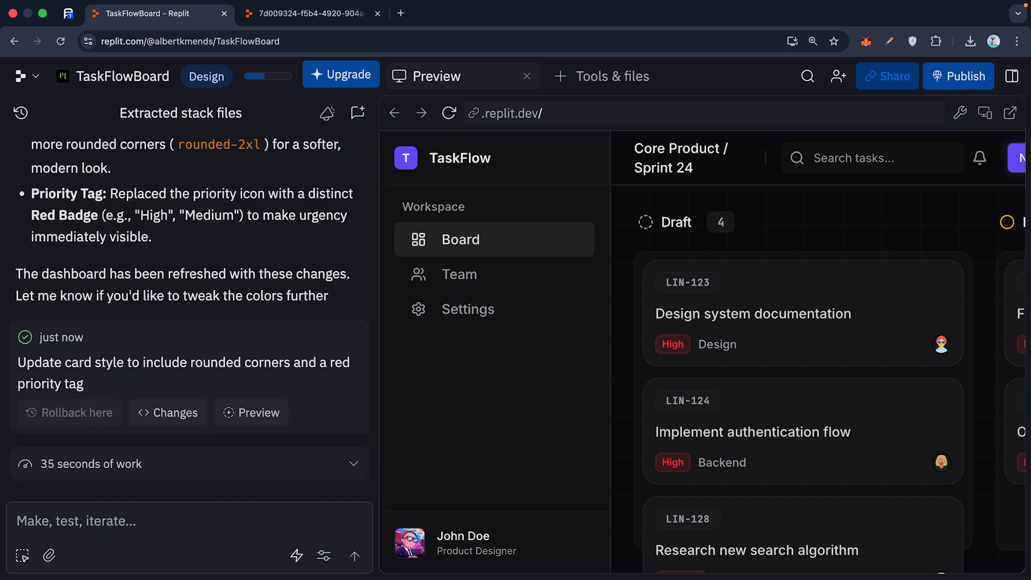
mouse_move(996, 461)
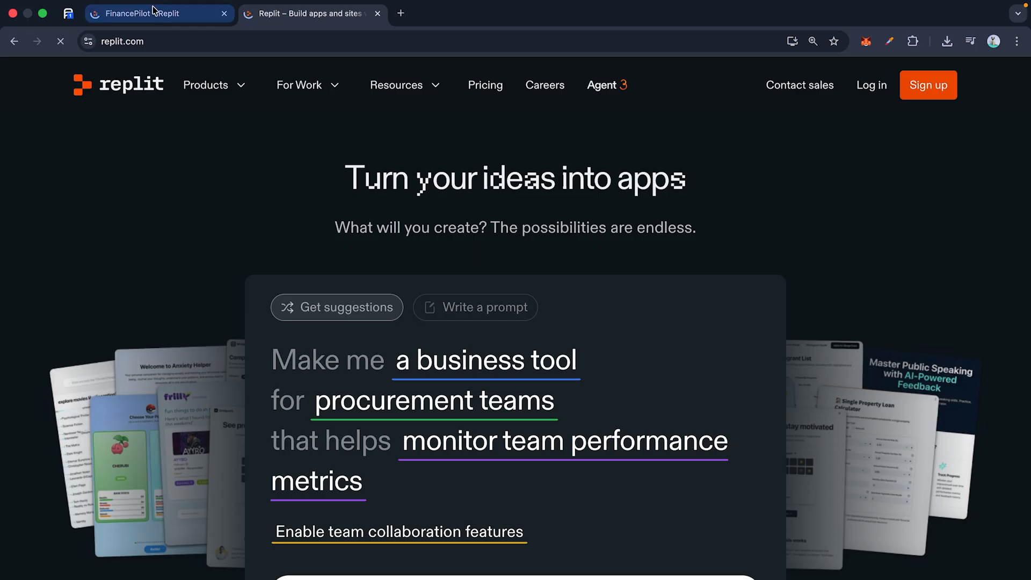
Browse the replit.com homepage down to its footer and back, then show the Resources menu
left_click(158, 13)
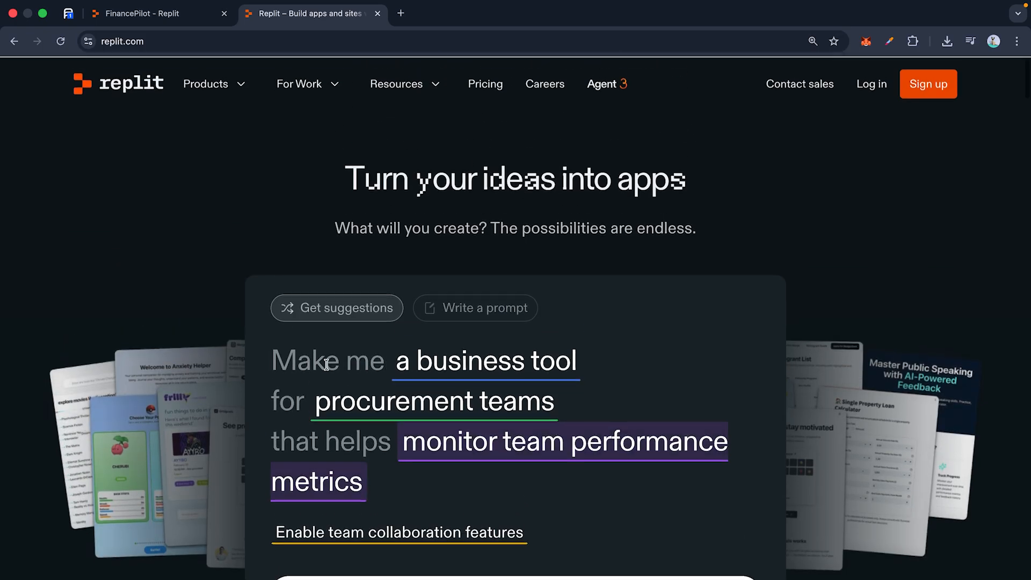
scroll("down", 3)
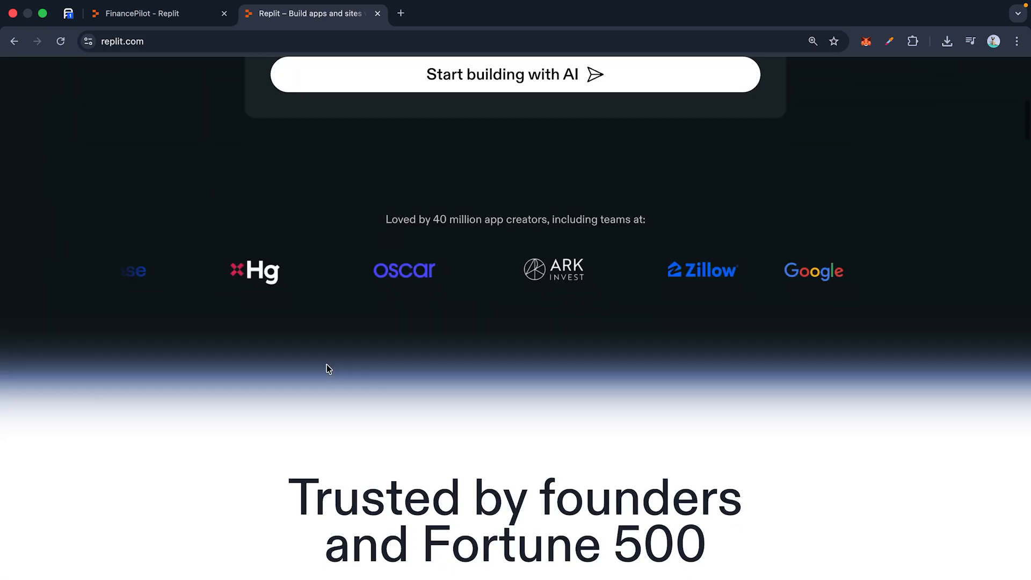
scroll("down", 3)
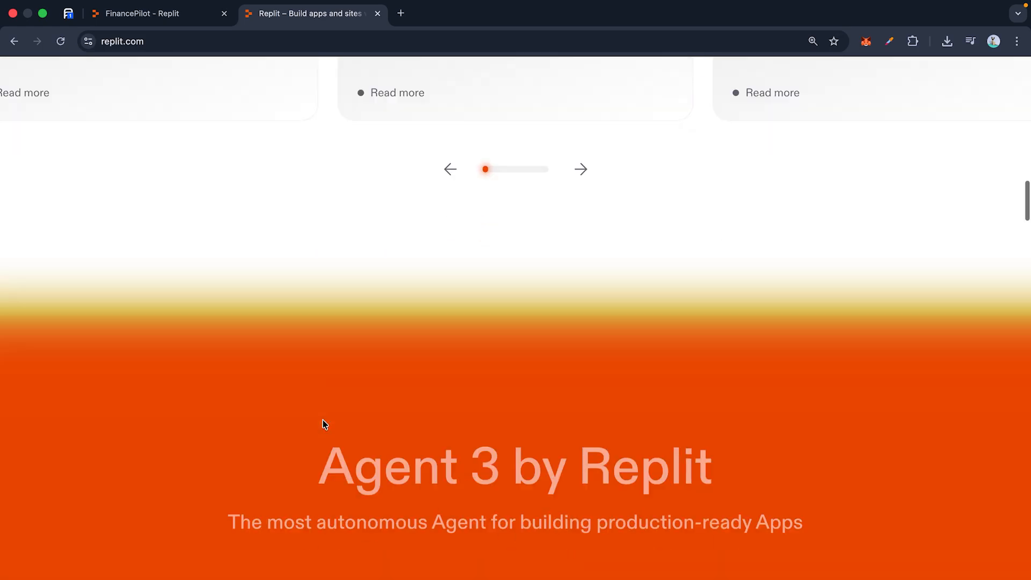
scroll("down", 3)
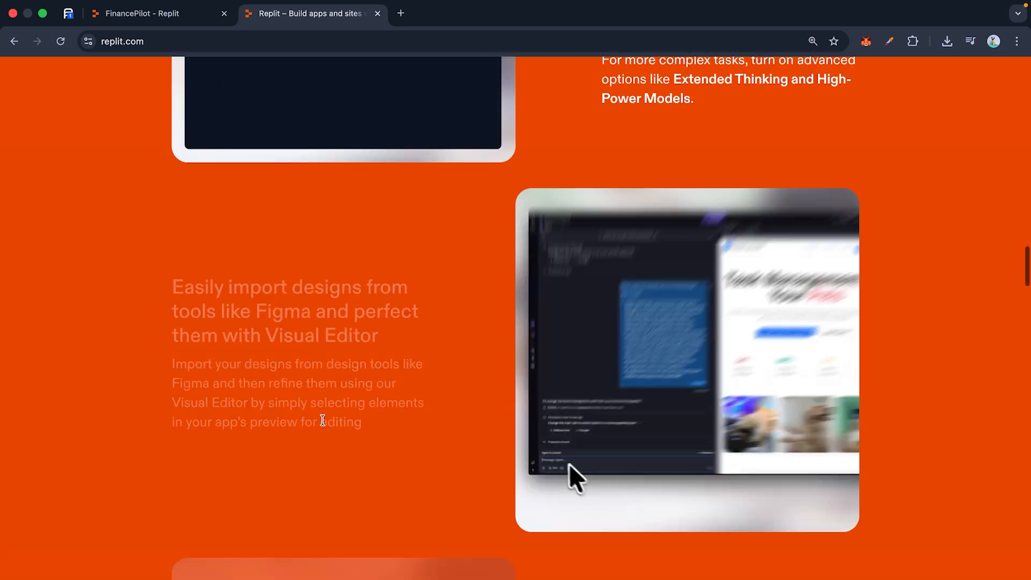
scroll("down", 3)
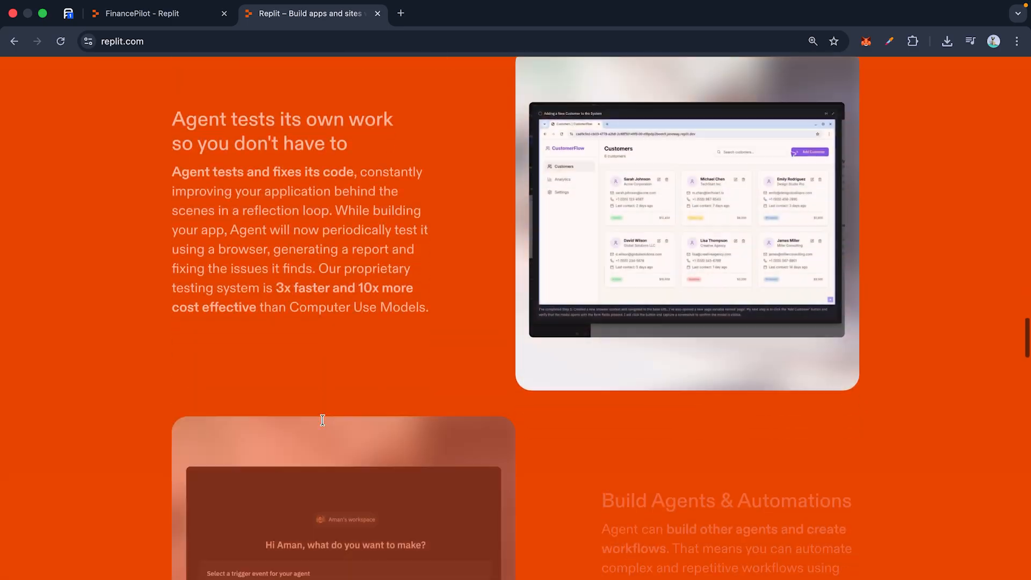
scroll("down", 3)
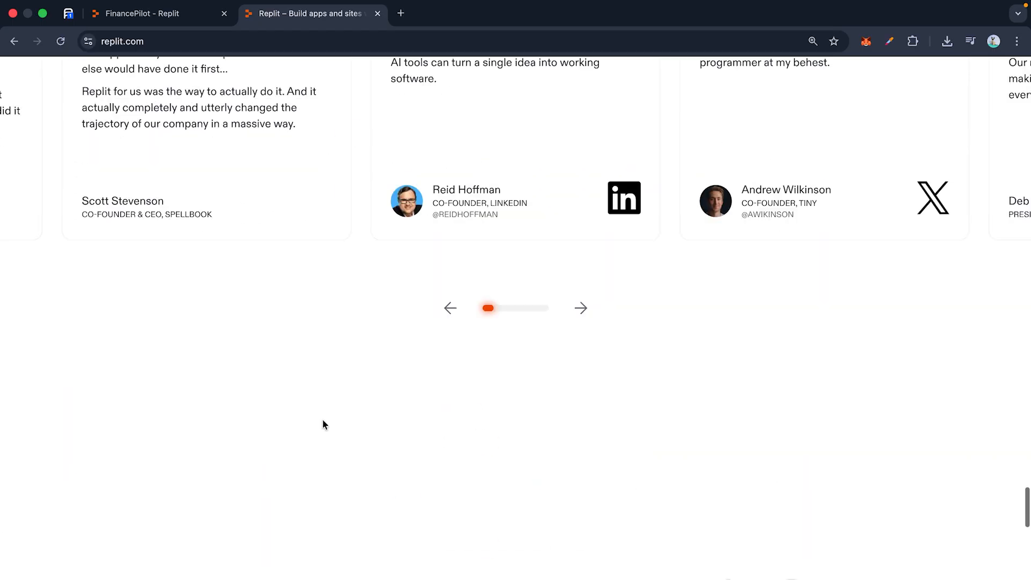
scroll("down", 3)
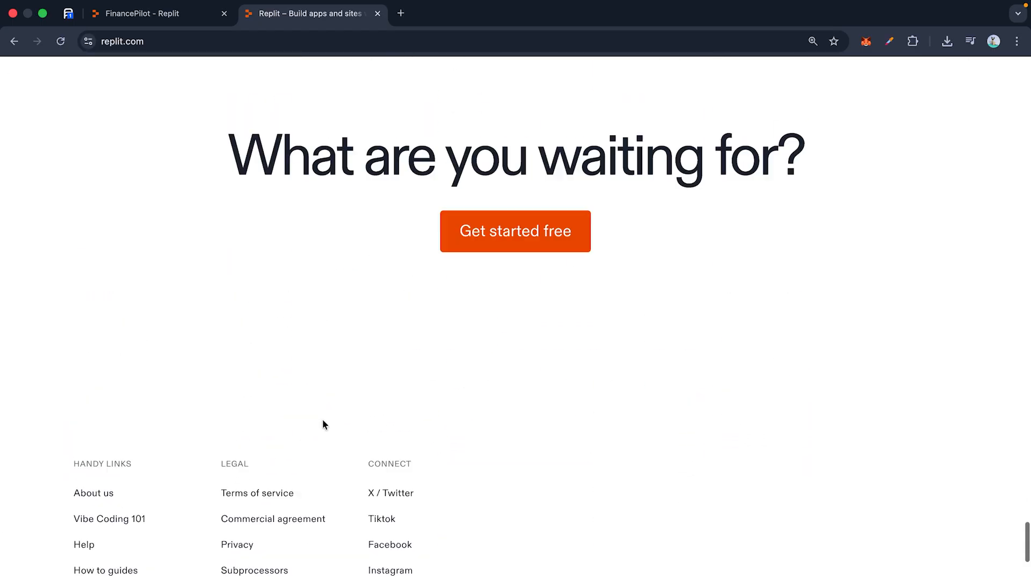
scroll("up", 3)
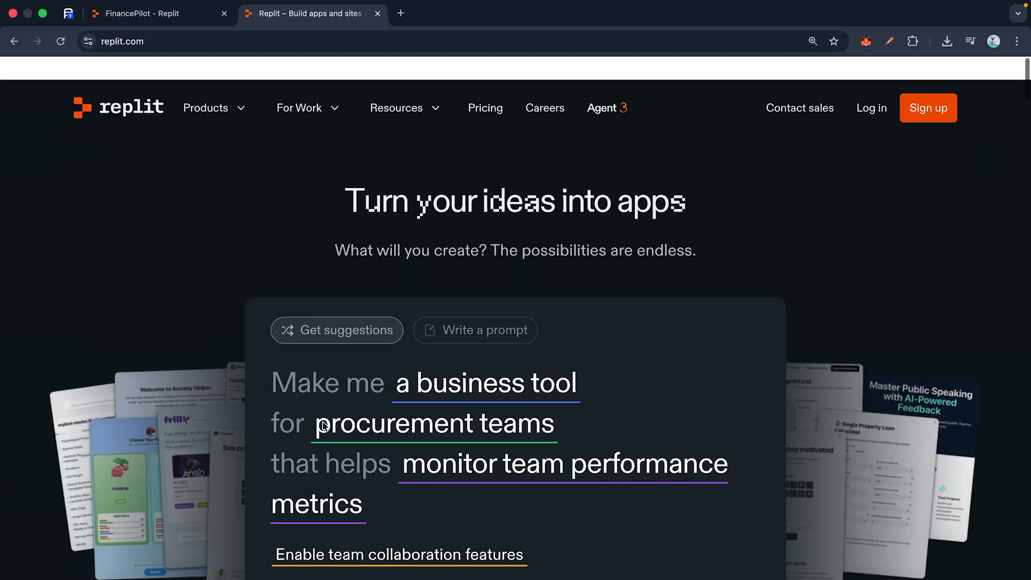
left_click(396, 85)
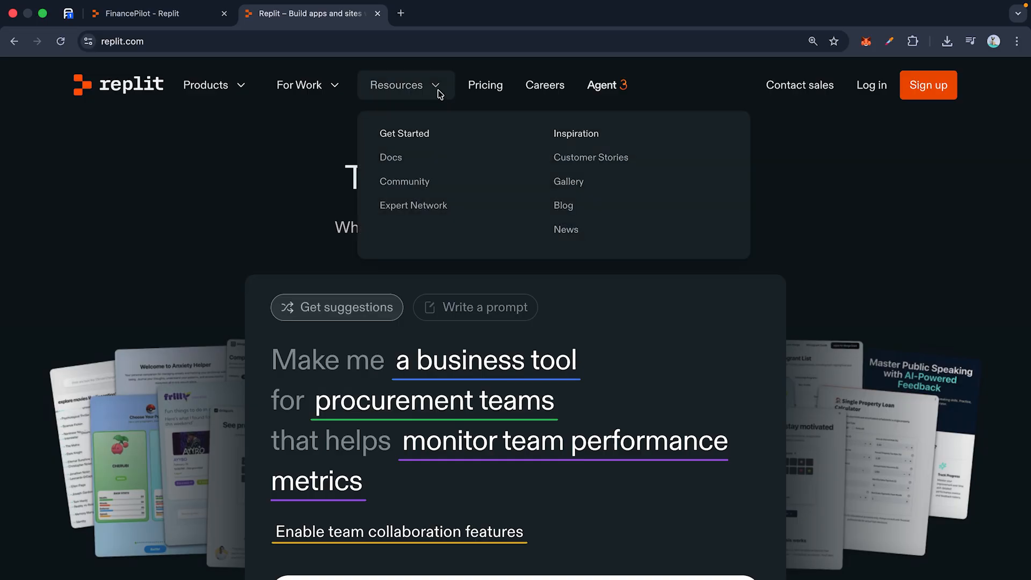